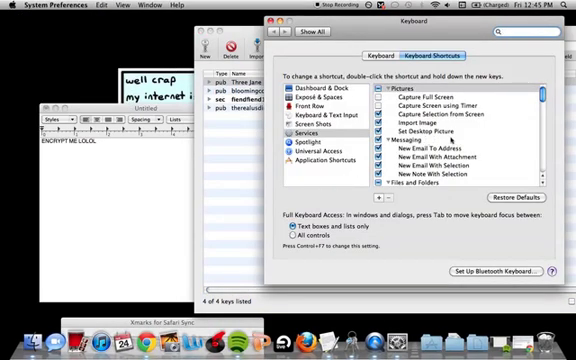
# Encrypt the TextEdit note 'ENCRYPT ME LOLOL' with OpenPGP, then decrypt it to plain text
pyautogui.scroll(-3)
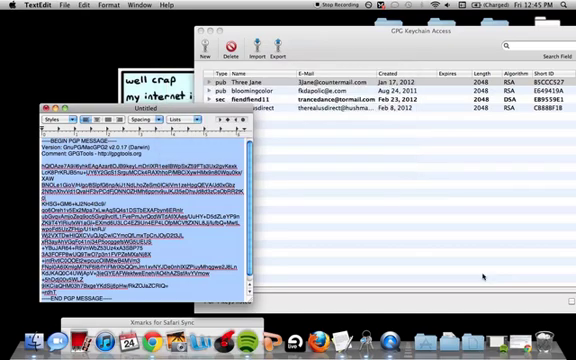
pyautogui.write('ENCRYPT ME LOLOL')
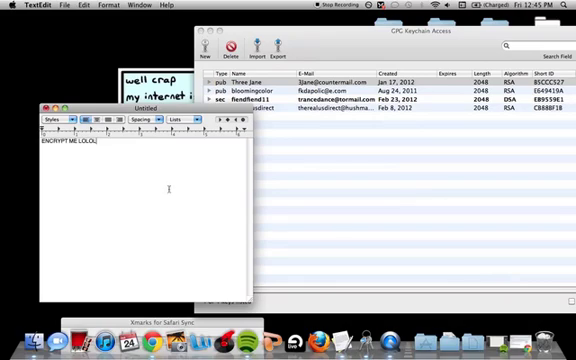
pyautogui.moveTo(300, 183)
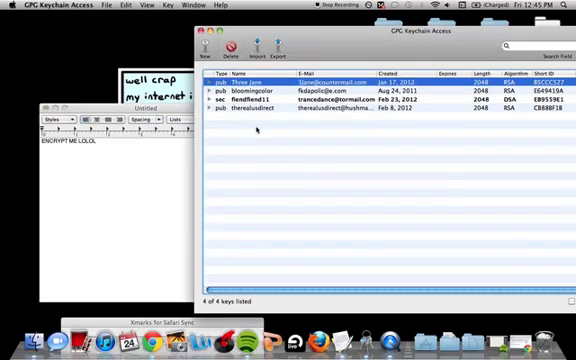
# Open the context menu for the Three Jane public key in GPG Keychain Access
pyautogui.rightClick(230, 127)
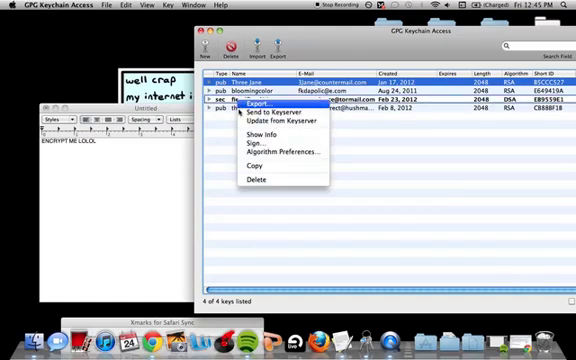
pyautogui.moveTo(250, 110)
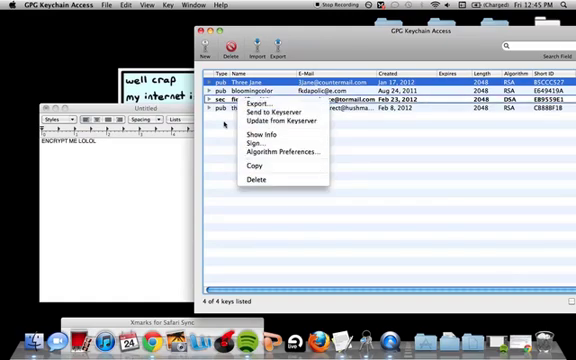